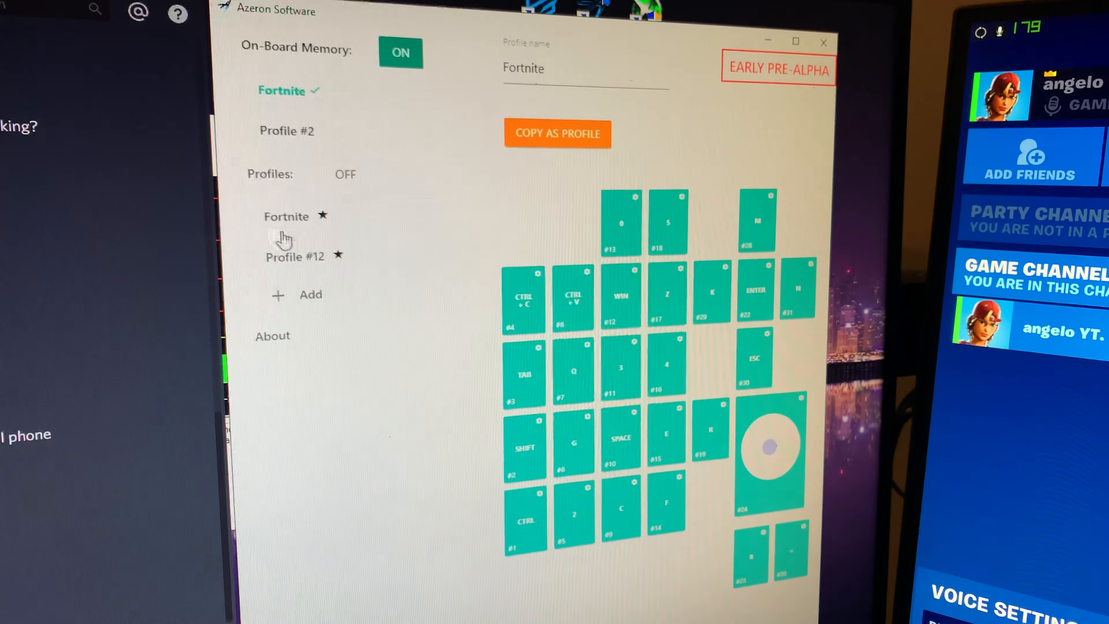
Step: Load Profile #12 so its key layout shows key #1 assigned to a seven-step macro
click(296, 255)
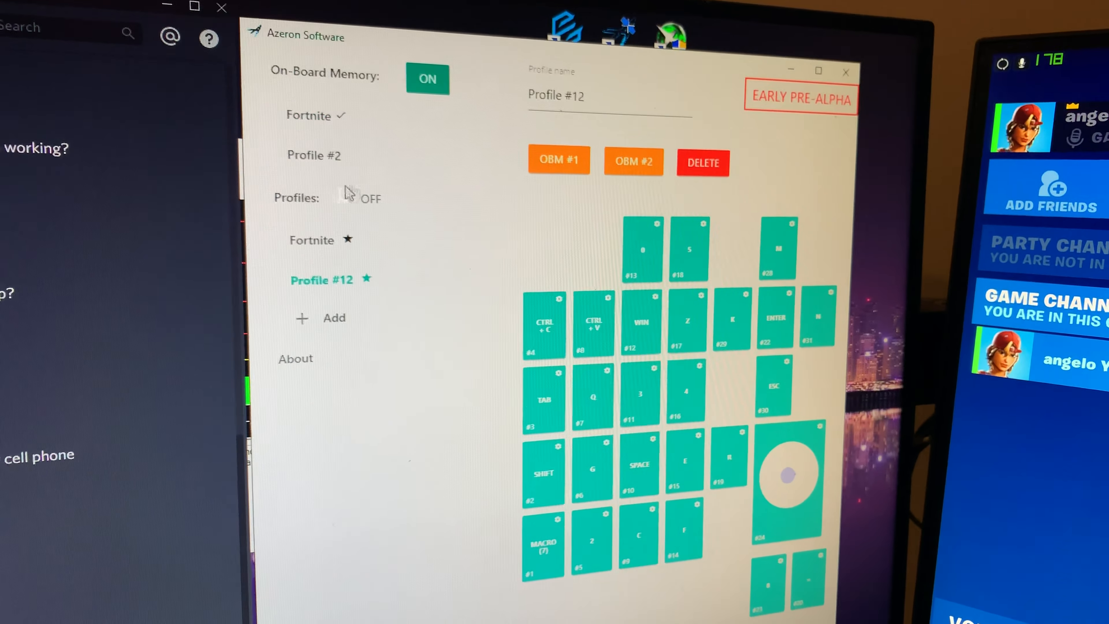
click(366, 215)
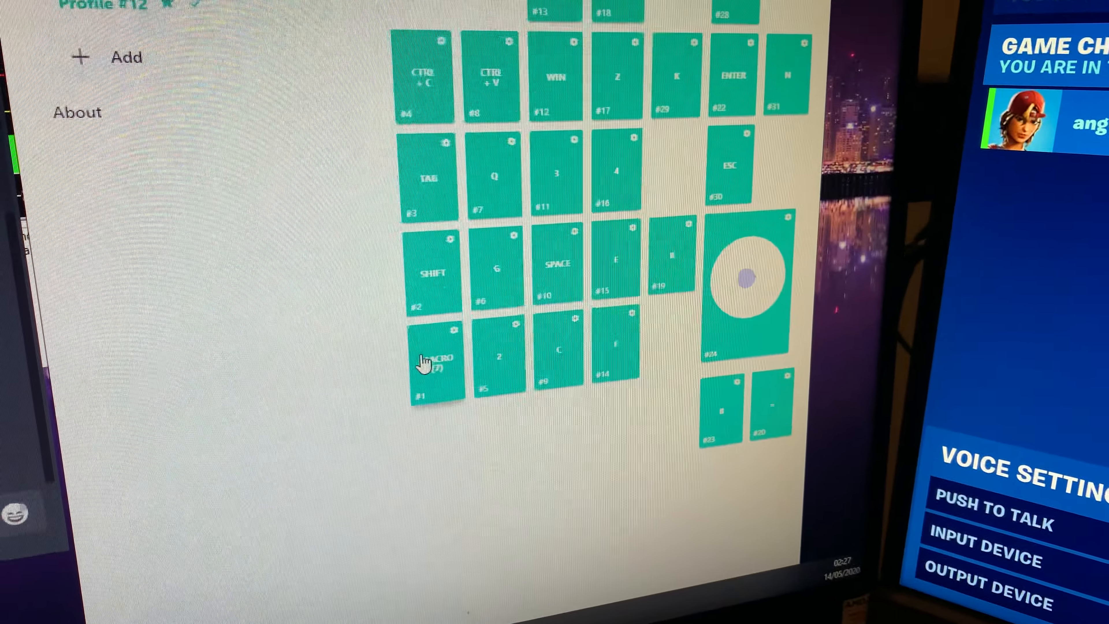
Step: Review key #1's macro: CONTROL and button presses separated by 110 ms delays, down to Add Another Step
click(434, 360)
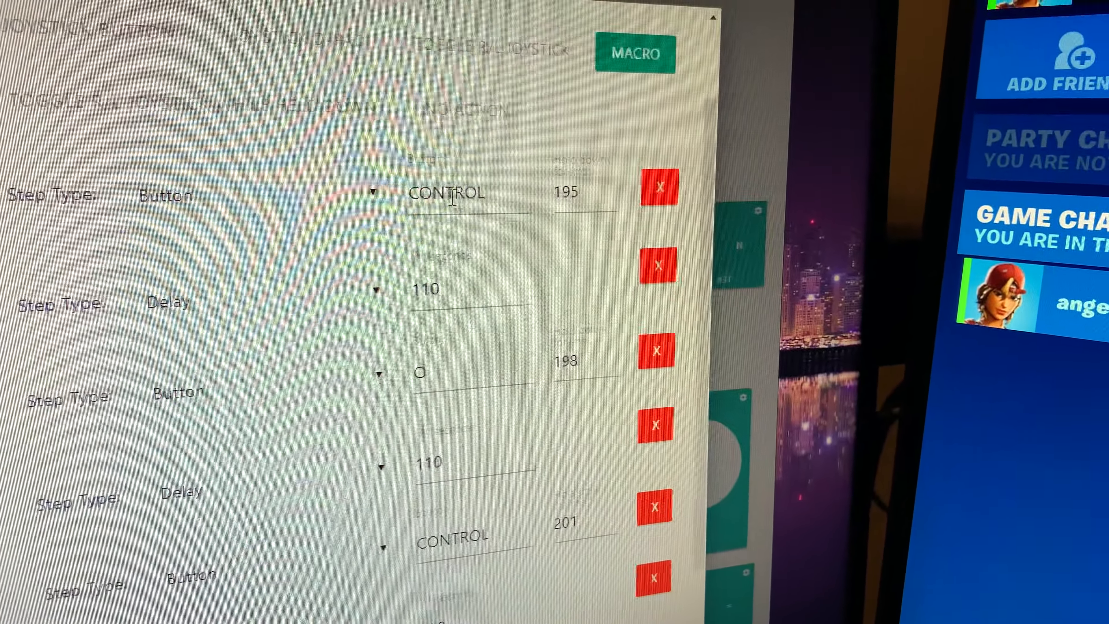
scroll(down, 3)
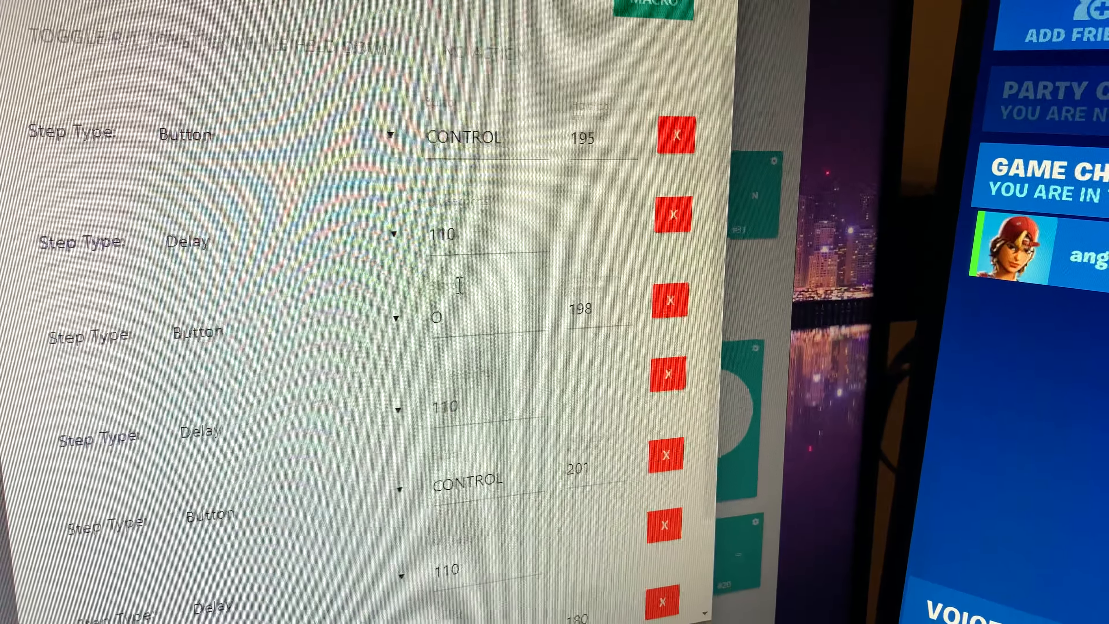
scroll(down, 3)
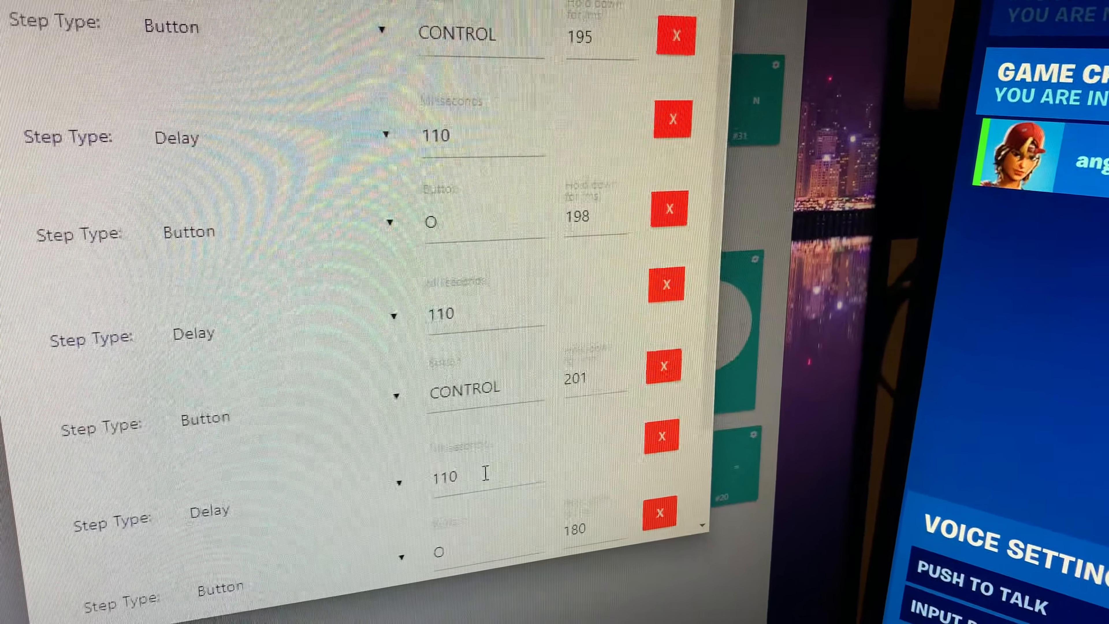
scroll(down, 3)
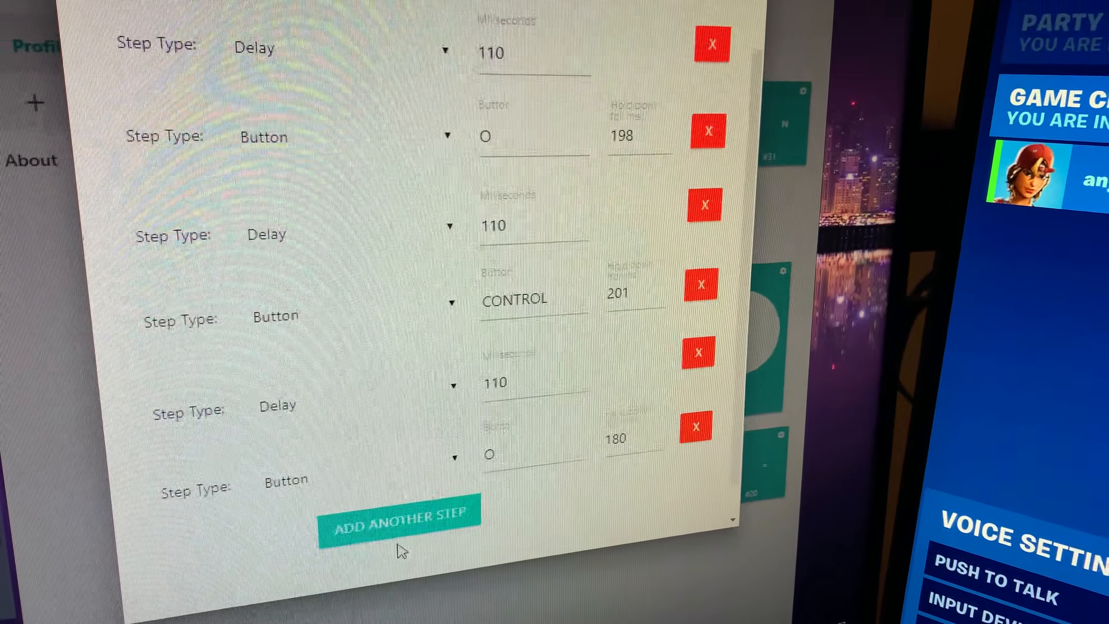
scroll(down, 3)
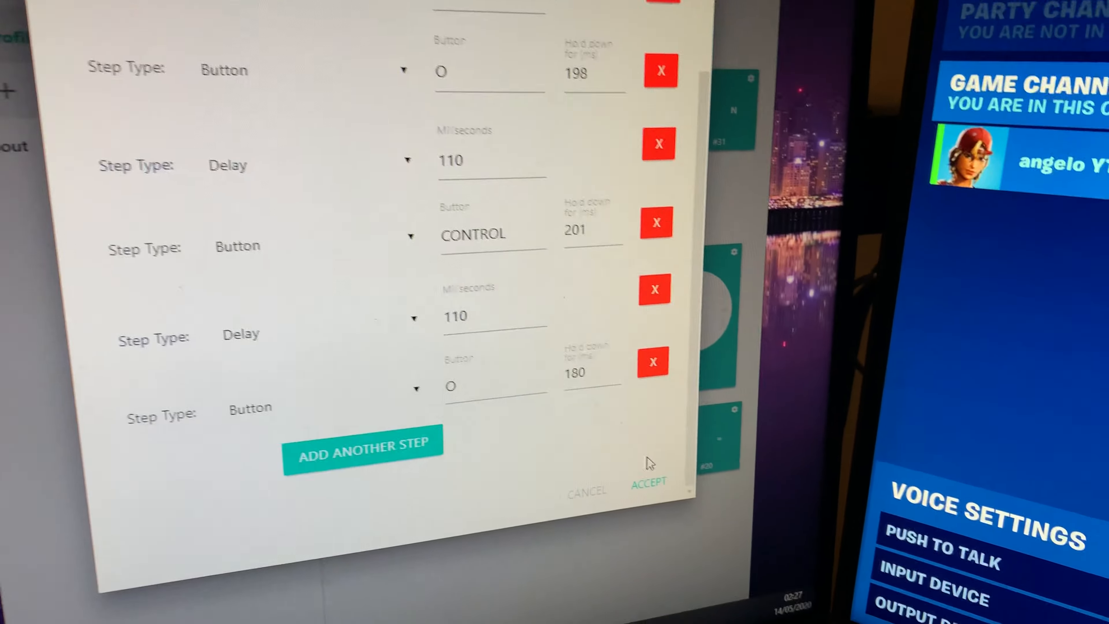